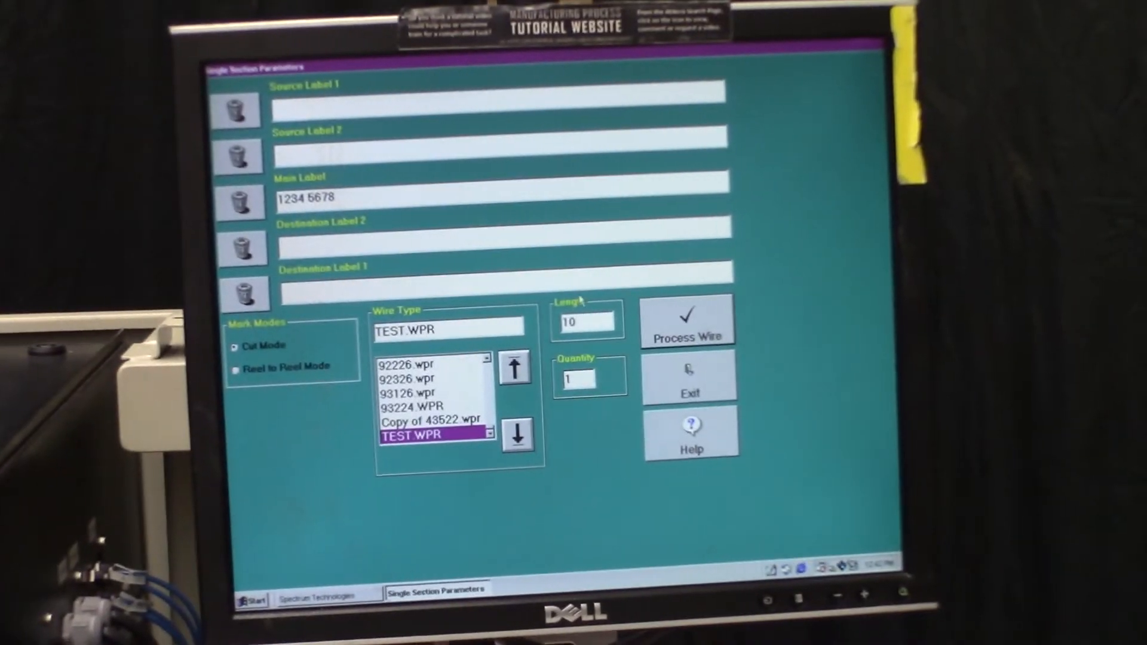
Process wire 1234 5678 (TEST, length 10, quantity 1) into the Single Section job status screen
{"action": "left_click", "coordinate": [686, 320]}
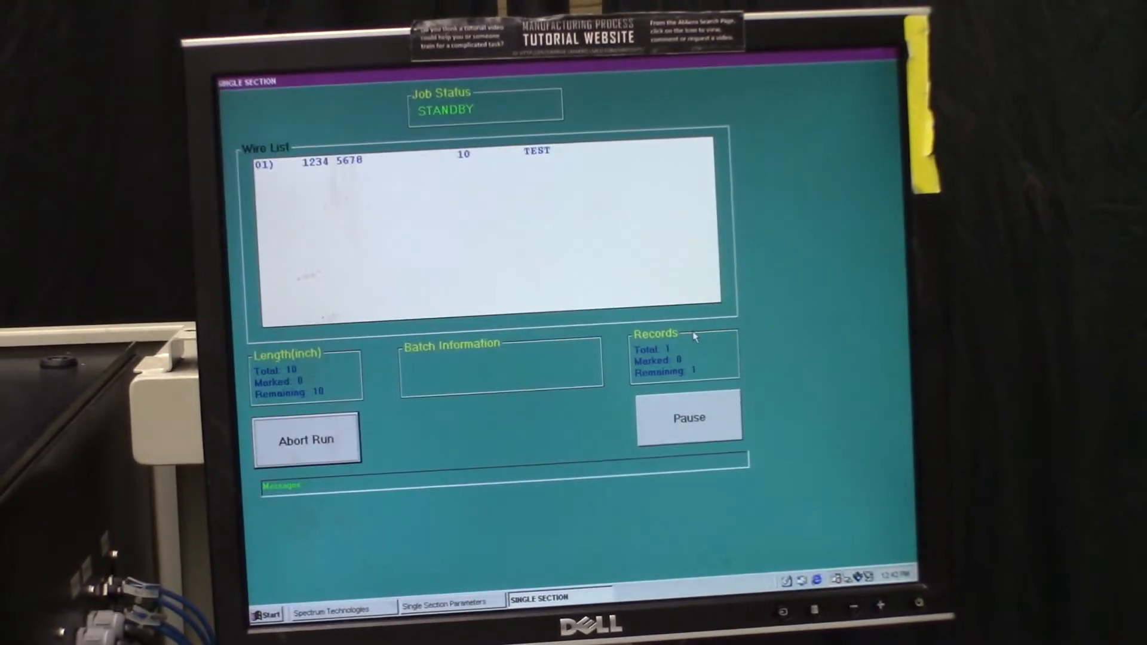